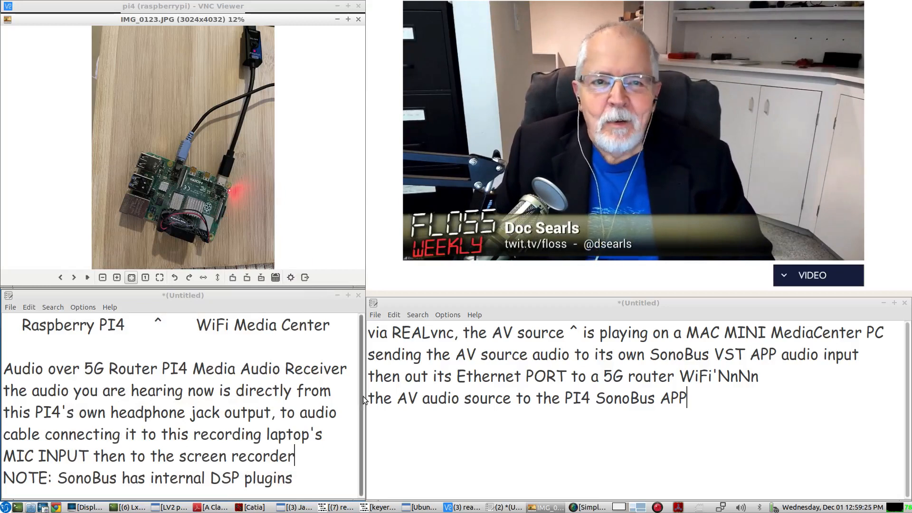
# Dismiss the Raspberry Pi photo so the Pi desktop with SonoBus connected to MediaCenterMacMini shows.
pyautogui.moveTo(180, 369); pyautogui.dragTo(345, 368)
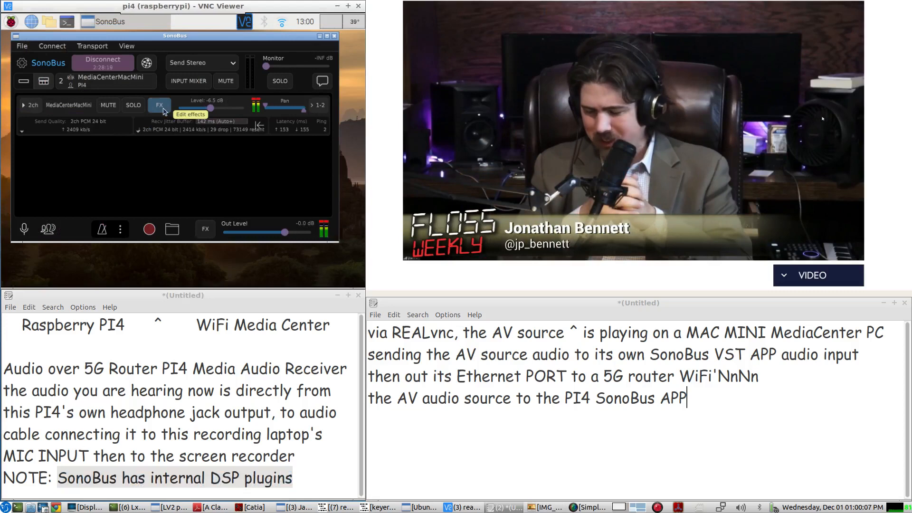
pyautogui.click(159, 105)
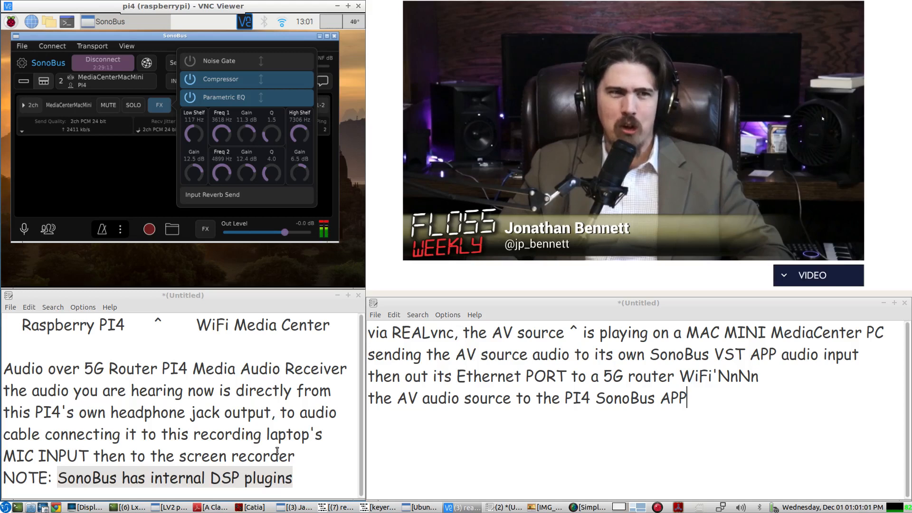
pyautogui.moveTo(150, 196)
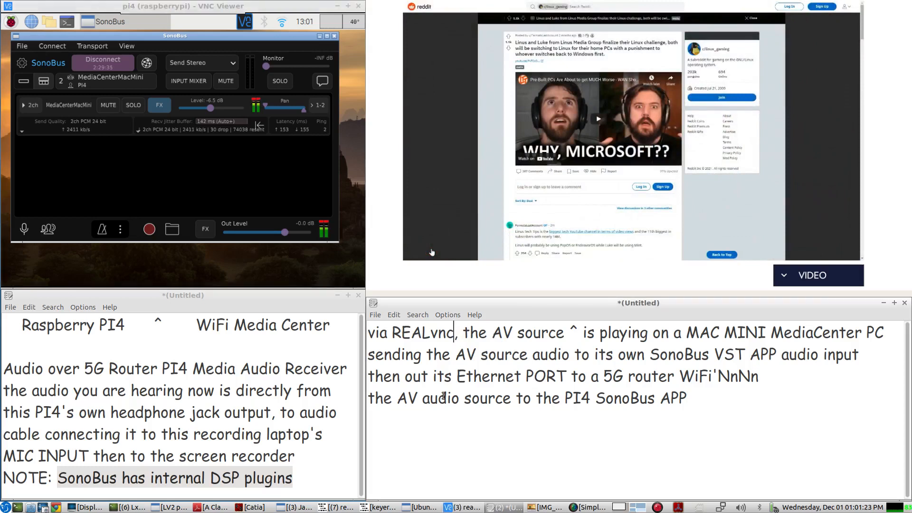
# Note that VNC is '(to see ... desktop screen)' of the MAC MINI, editing the Ethernet line and joining the last two lines.
pyautogui.write('(to see the MAC MINI d')
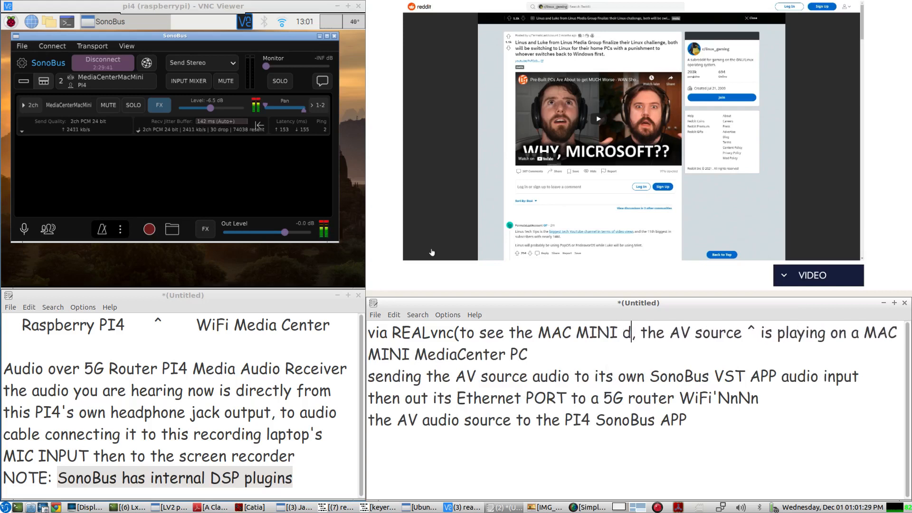
pyautogui.write('esktop screen on this linux recording laptop')
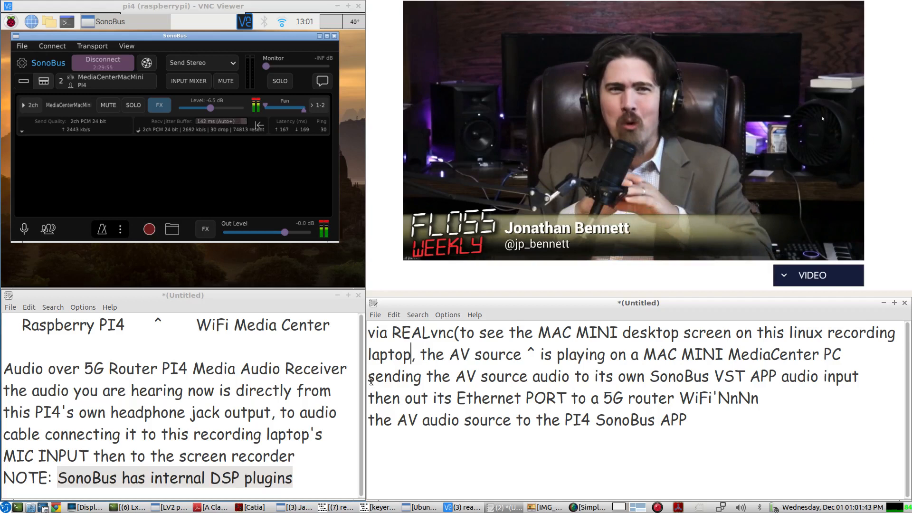
pyautogui.tripleClick(606, 376)
pyautogui.write(' by')
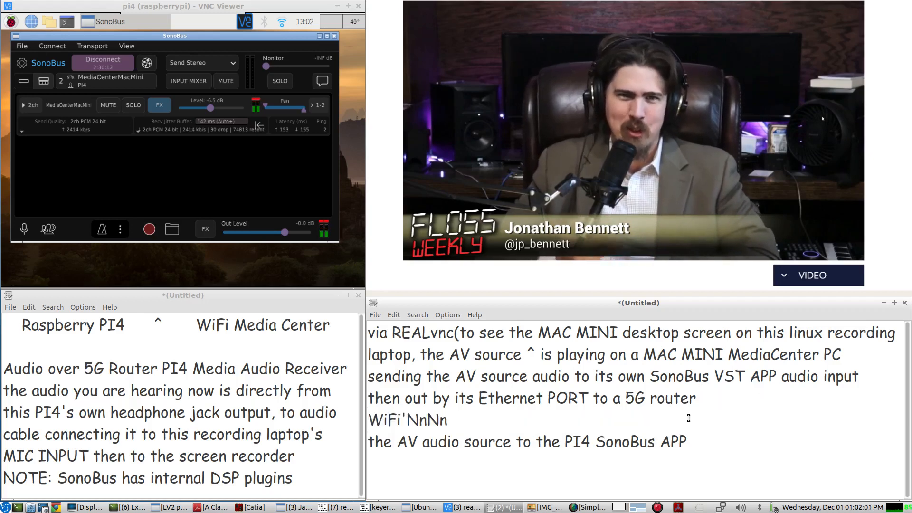
pyautogui.press('BackSpace')
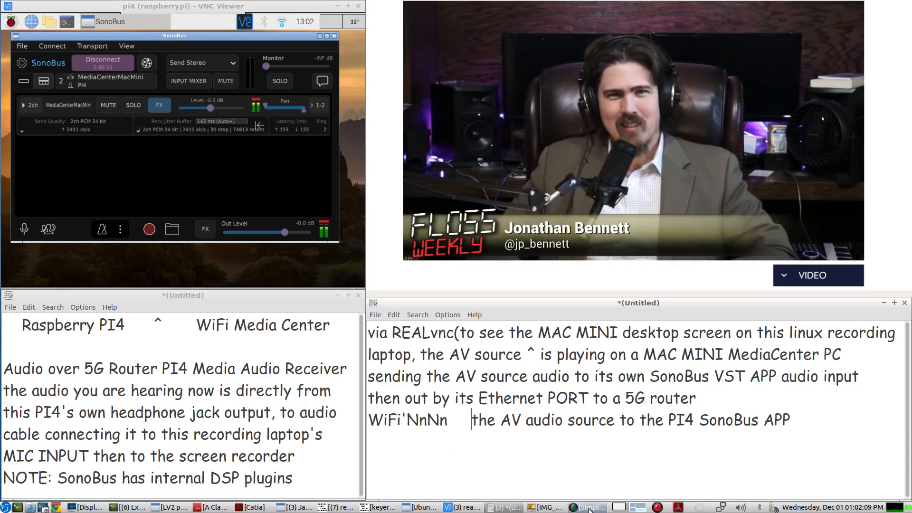
# Bring the SimpleScreenRecorder window to the front from the taskbar.
pyautogui.click(589, 508)
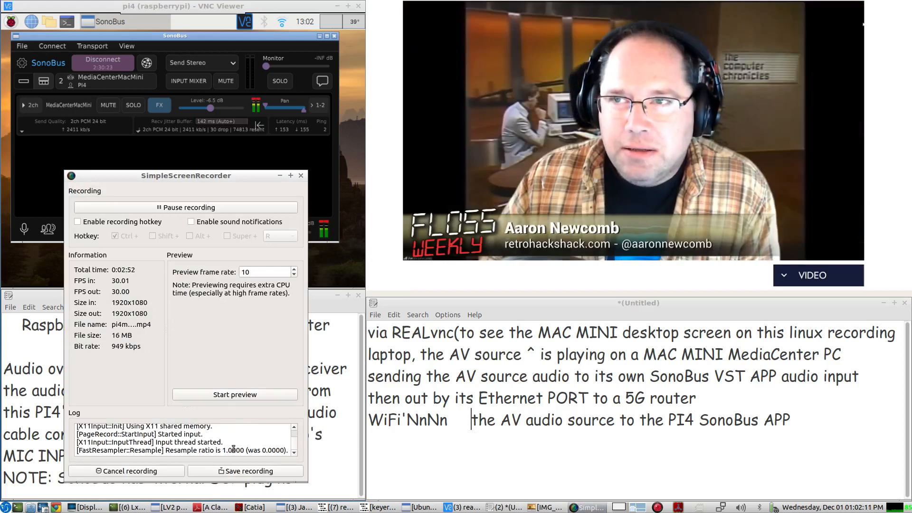